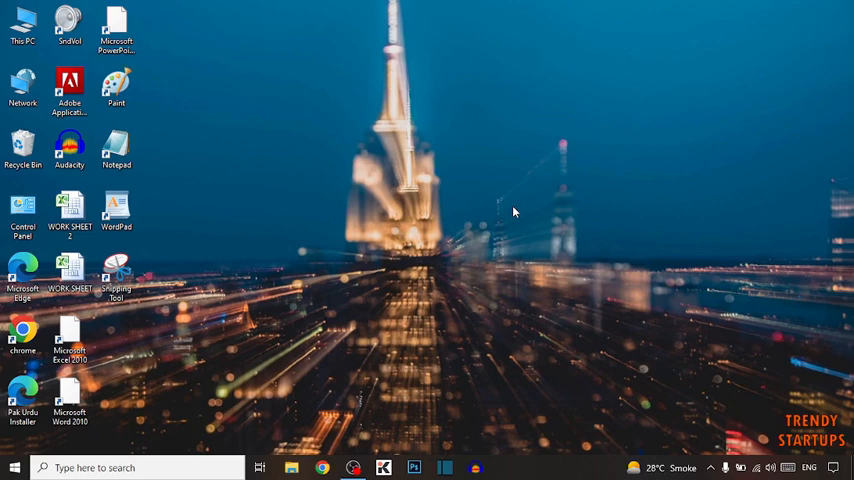
mouse_move(344, 6)
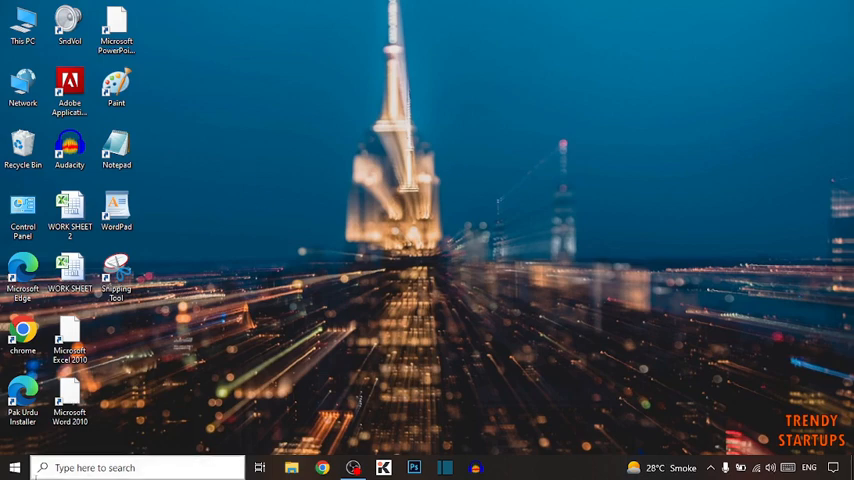
Launch Windows Settings from the Start menu's expanded sidebar
click(9, 467)
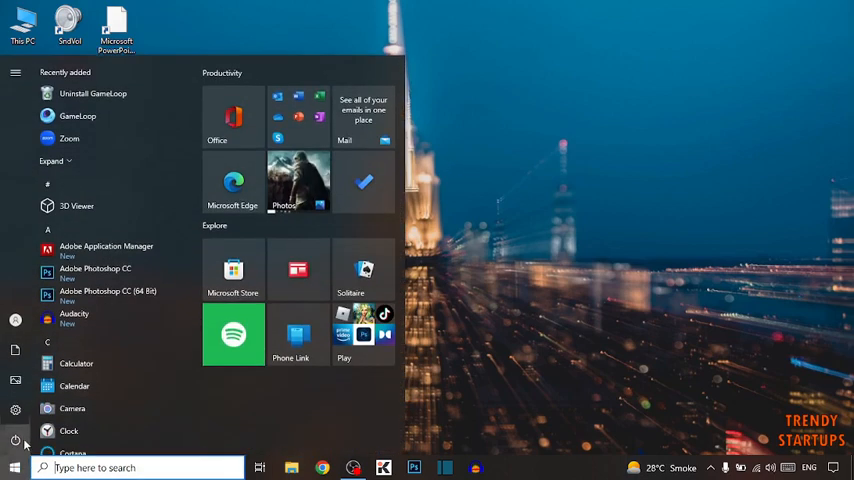
click(15, 72)
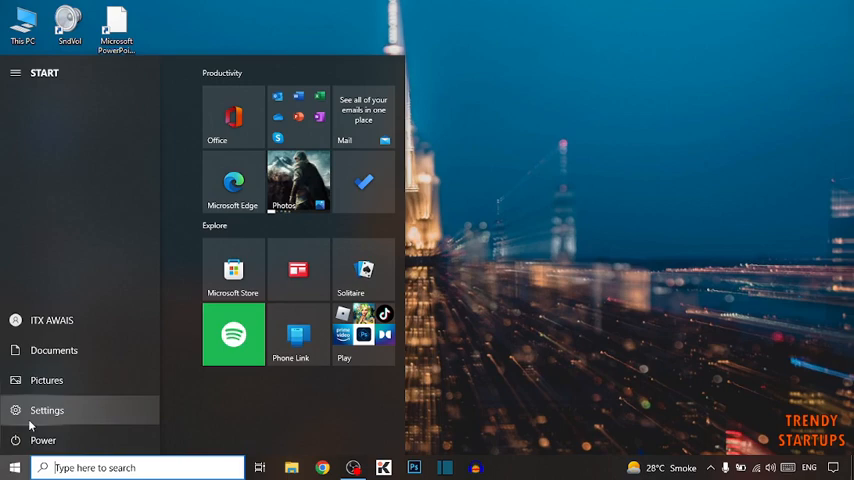
click(47, 410)
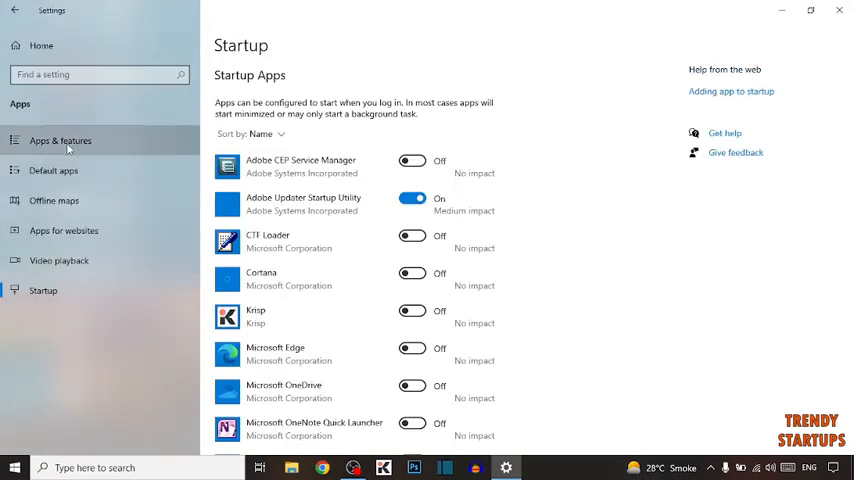
Show Apps & features and scroll the installed apps list down to the Microsoft entries
click(60, 140)
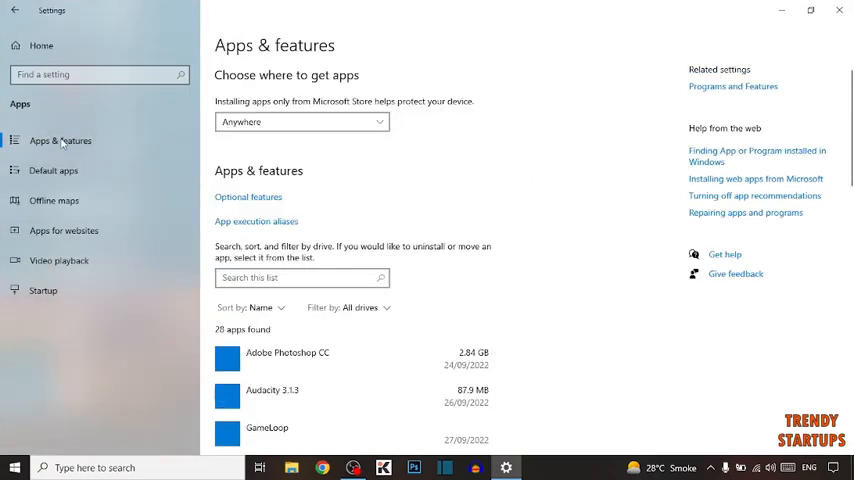
scroll(down, 3)
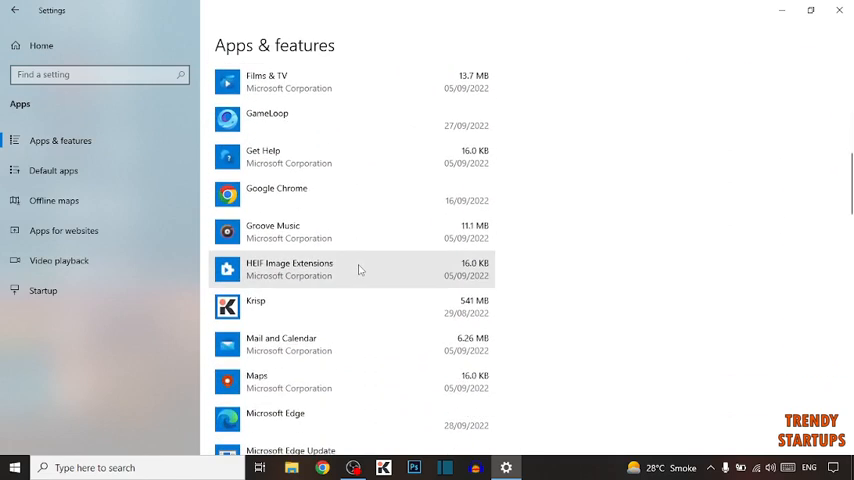
scroll(down, 3)
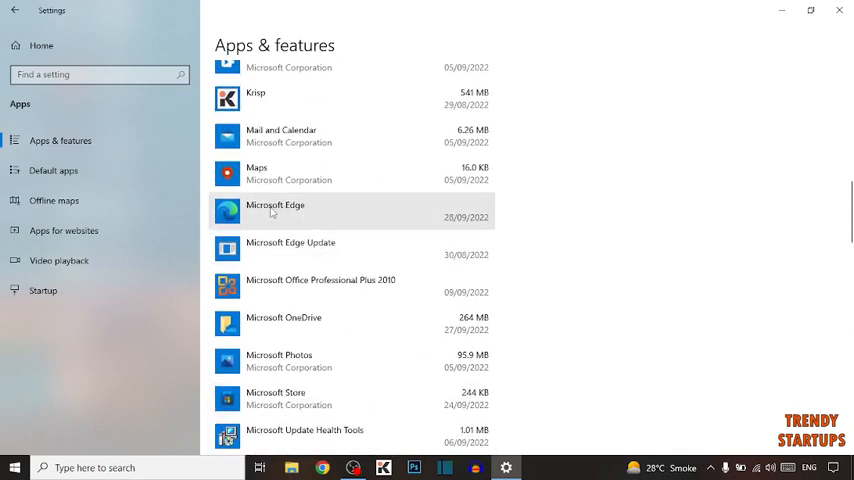
mouse_move(379, 218)
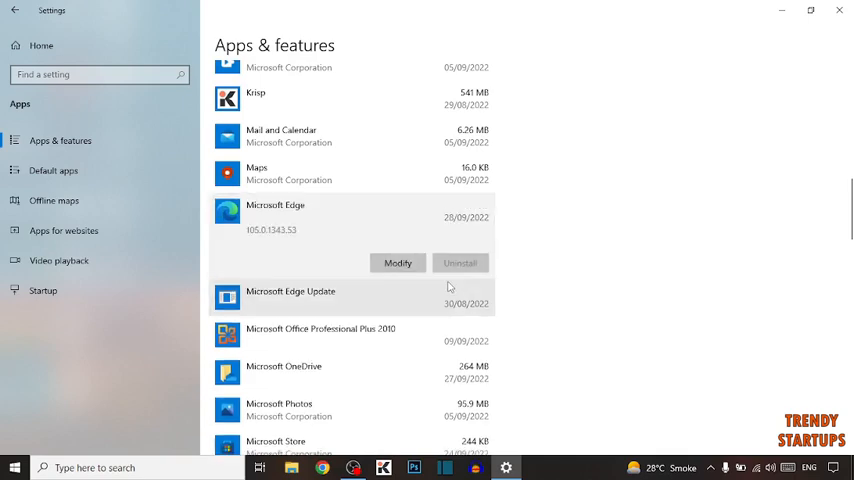
mouse_move(410, 247)
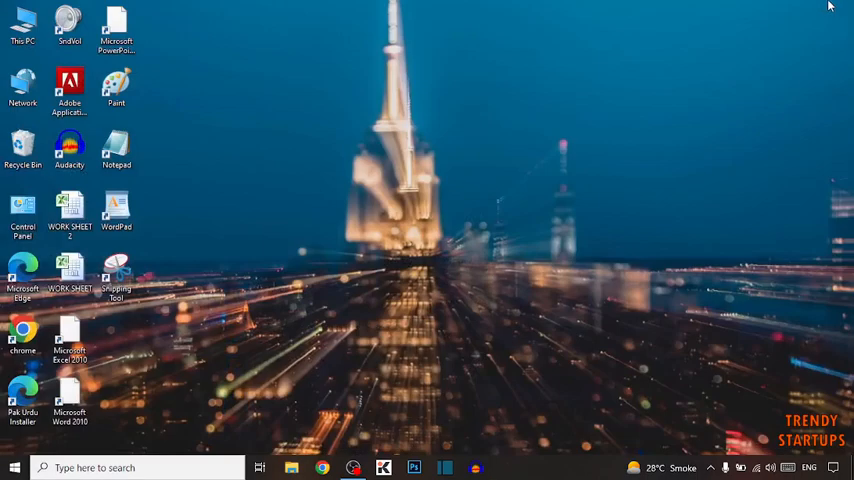
mouse_move(480, 300)
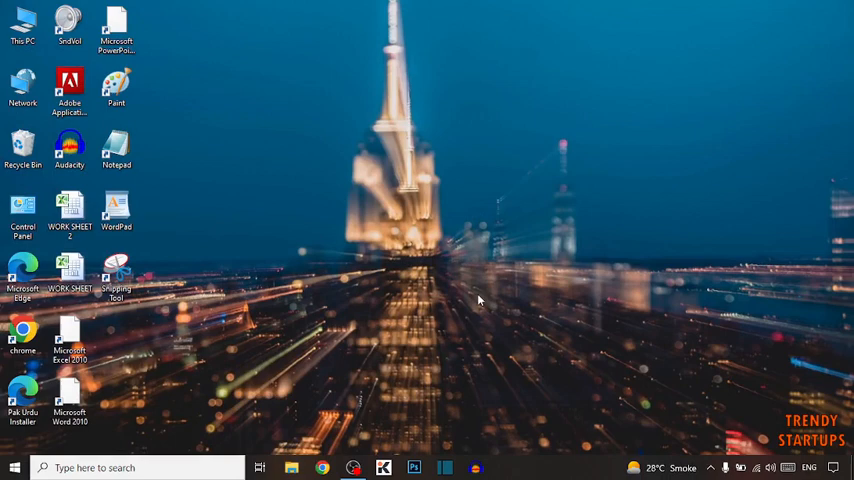
Launch File Explorer from the taskbar, showing Quick access
click(291, 467)
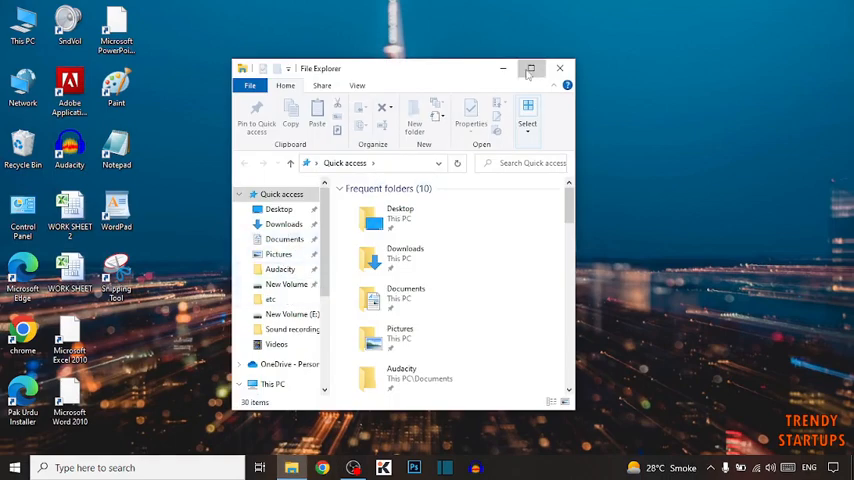
Maximize Explorer and navigate into C:\Program Files (x86)\Microsoft
click(530, 68)
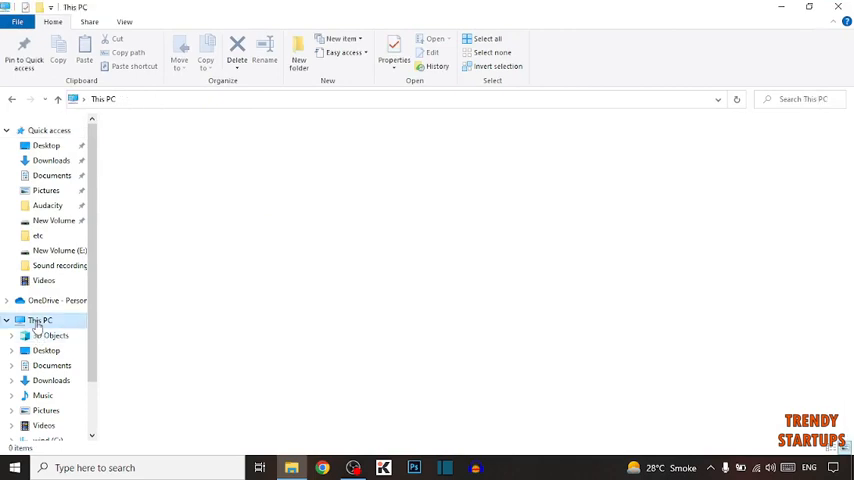
click(40, 319)
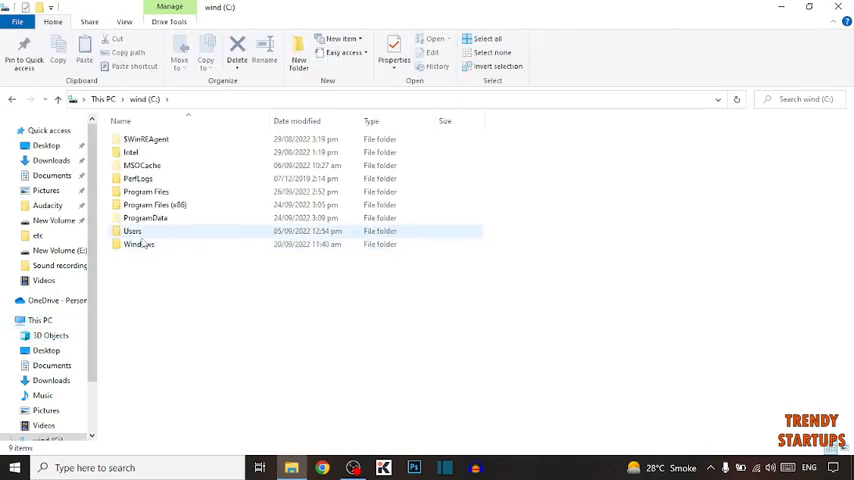
click(155, 204)
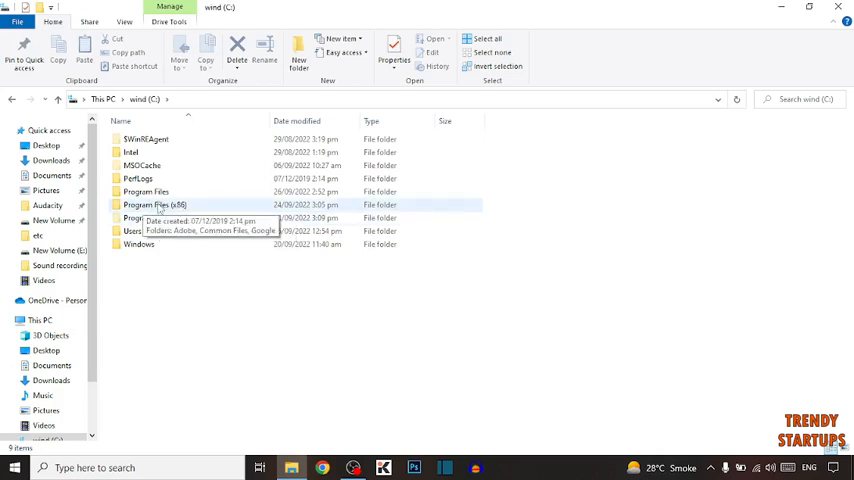
double_click(154, 204)
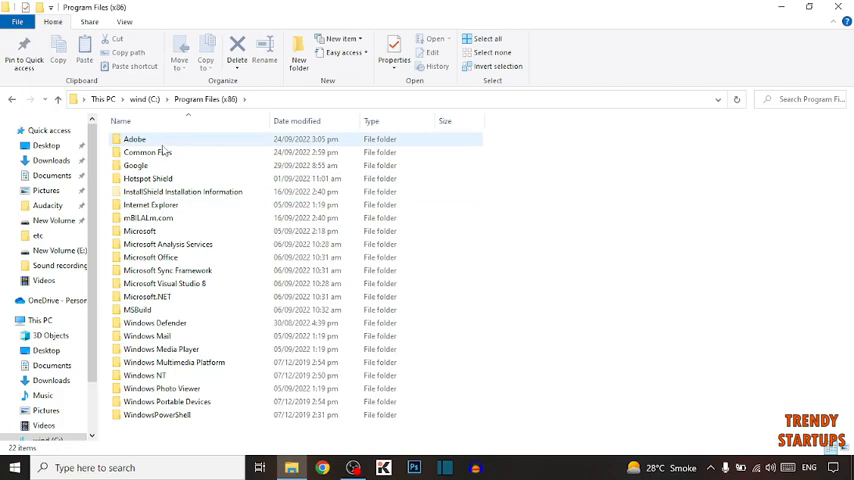
click(140, 231)
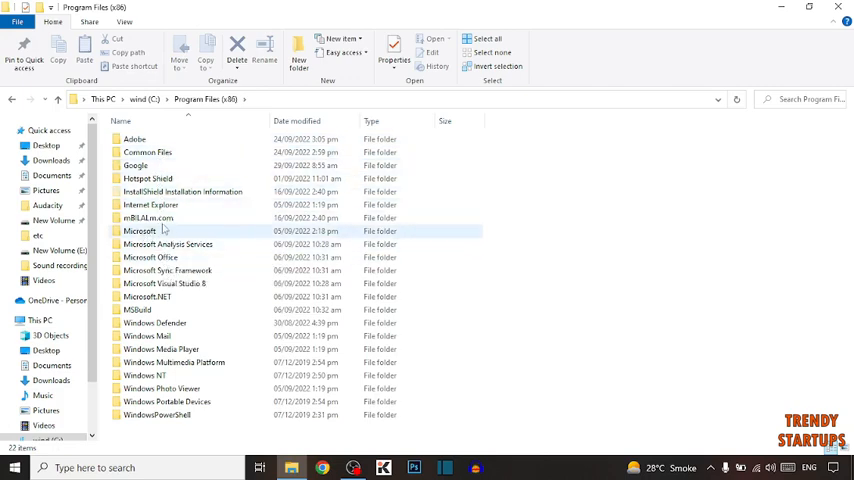
double_click(140, 231)
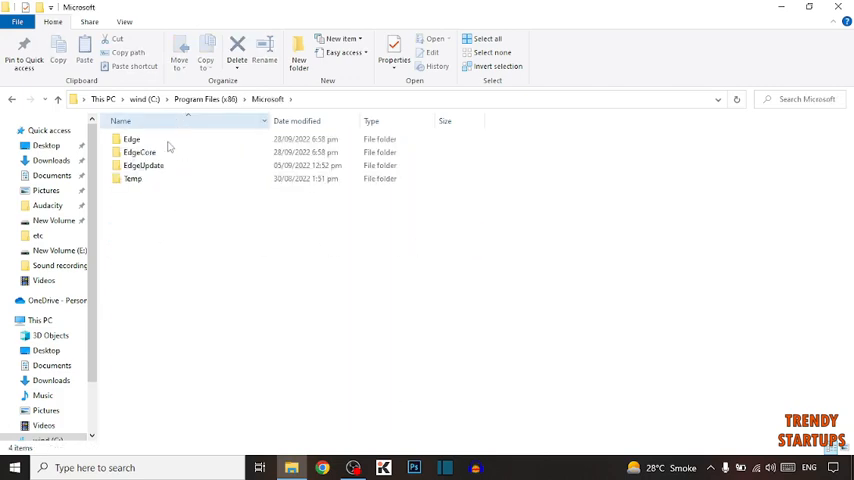
Enter the Edge folder, revealing the Application folder and Edge.dat
click(132, 139)
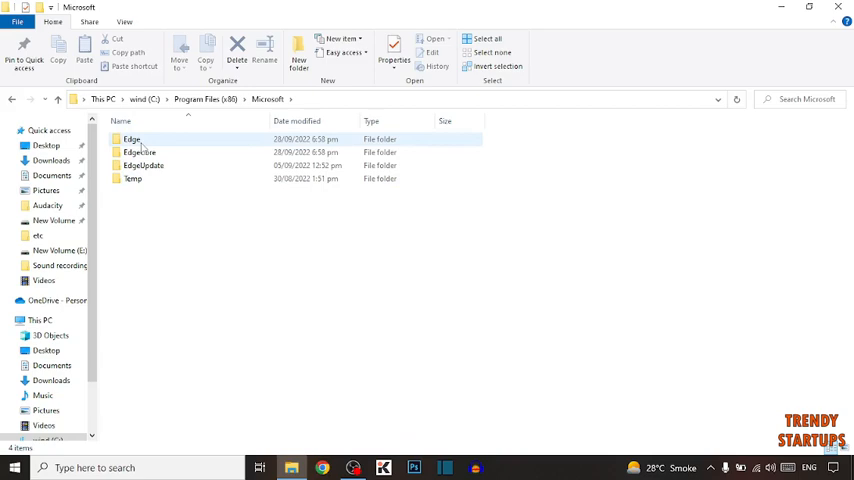
click(140, 152)
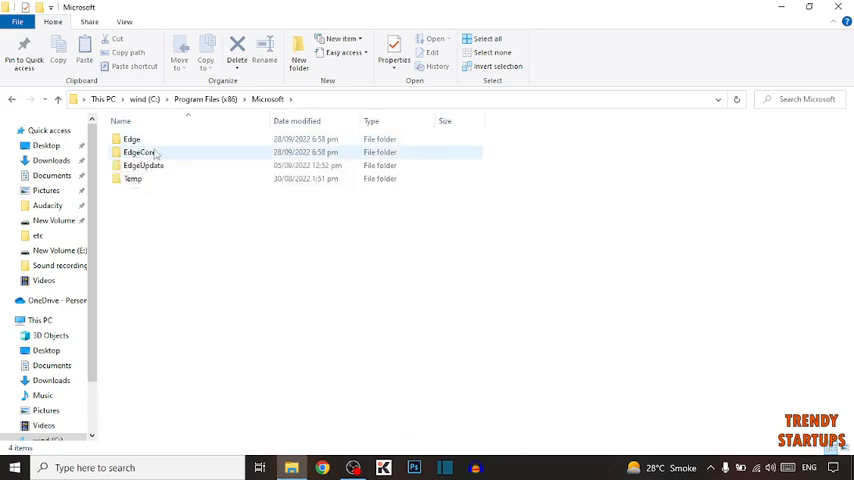
click(131, 139)
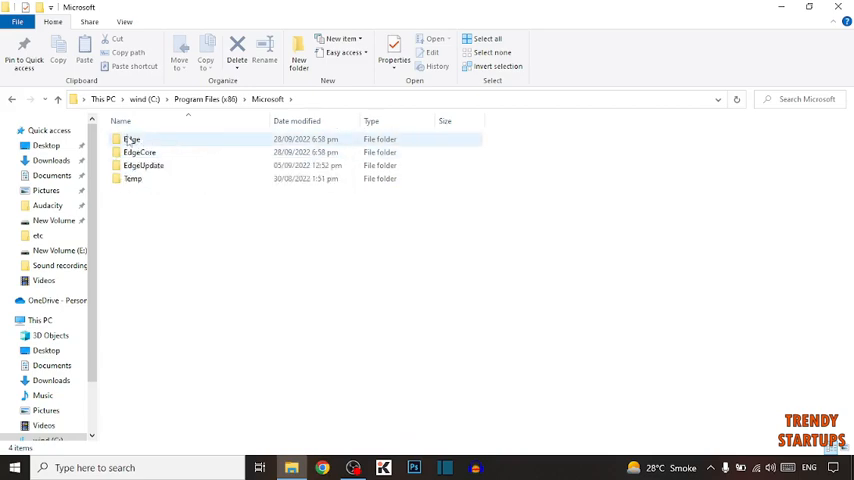
double_click(131, 139)
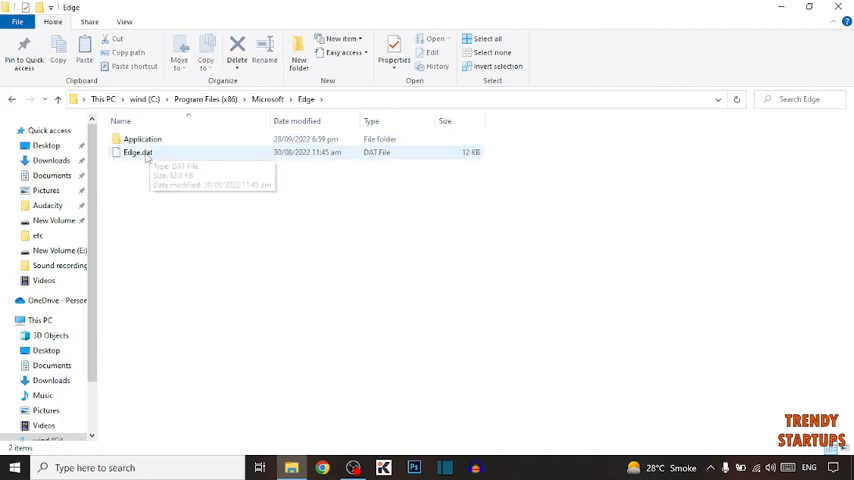
Navigate into Application\105.0.1343.53\Installer, where setup.exe lives
click(142, 139)
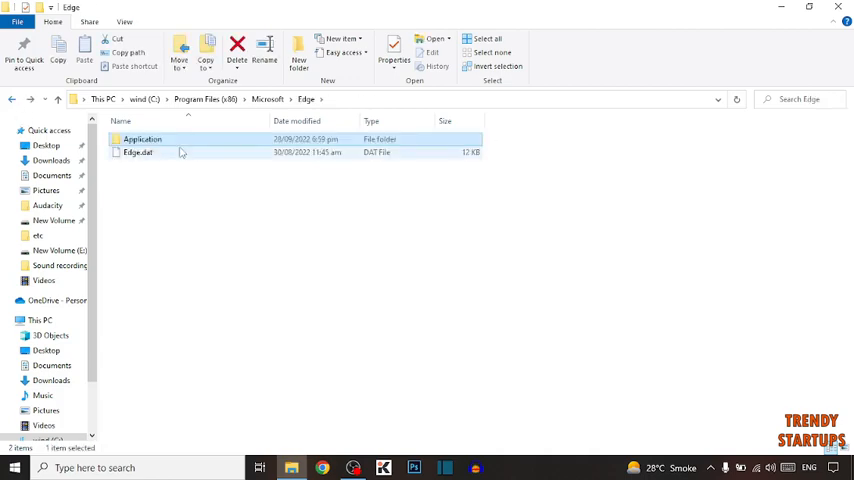
click(142, 139)
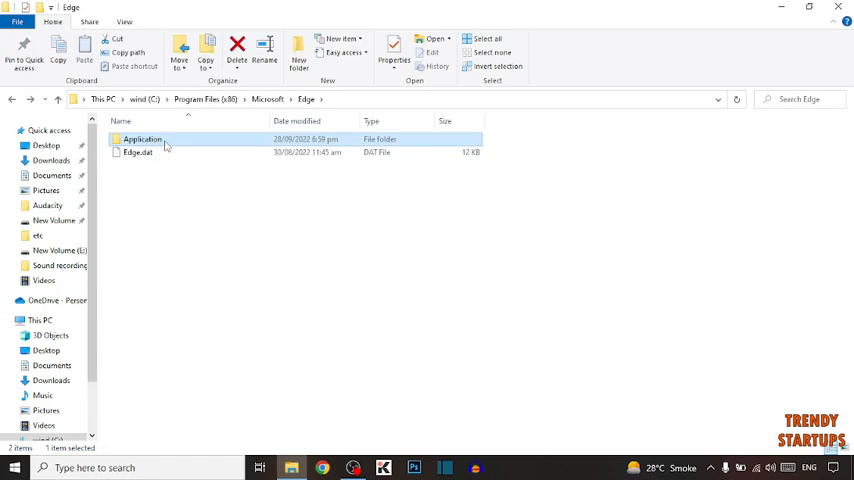
double_click(142, 139)
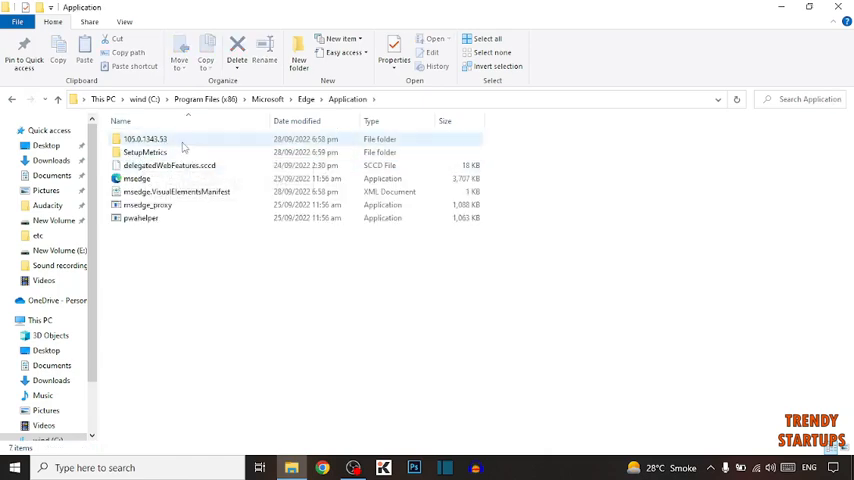
mouse_move(145, 140)
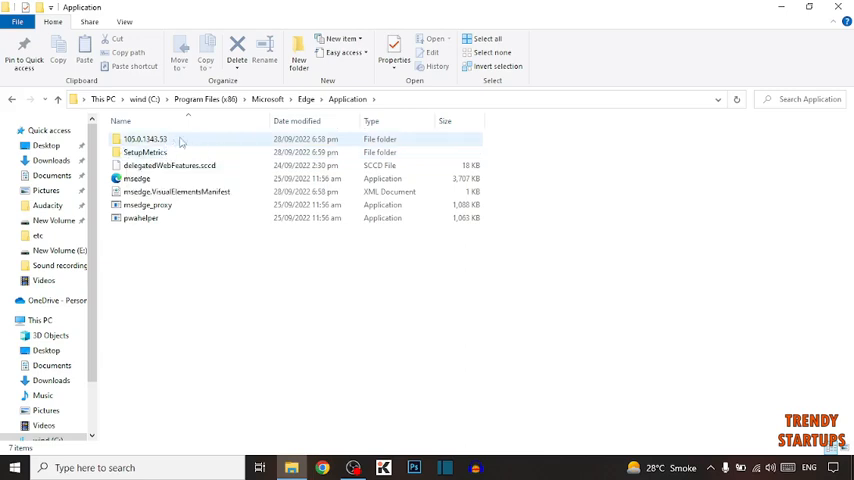
mouse_move(145, 139)
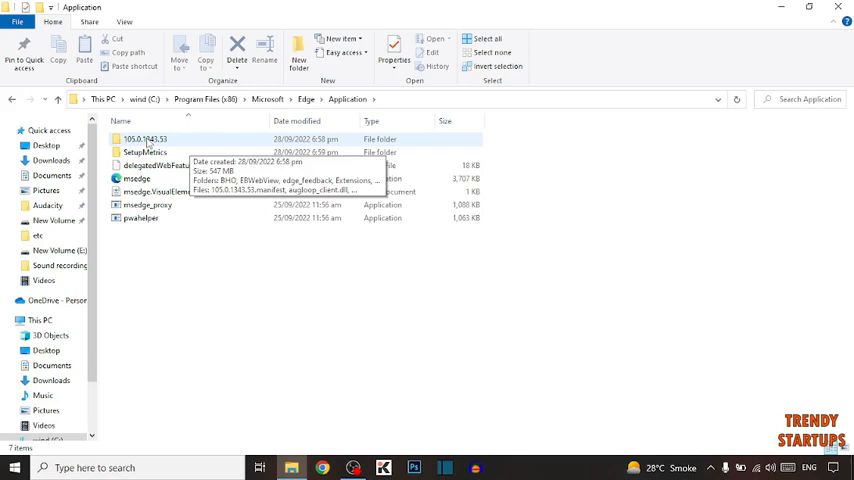
mouse_move(145, 152)
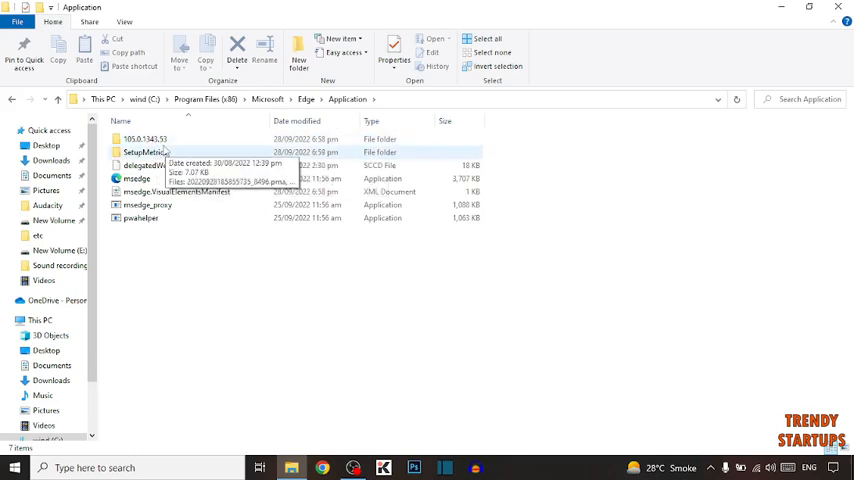
mouse_move(145, 139)
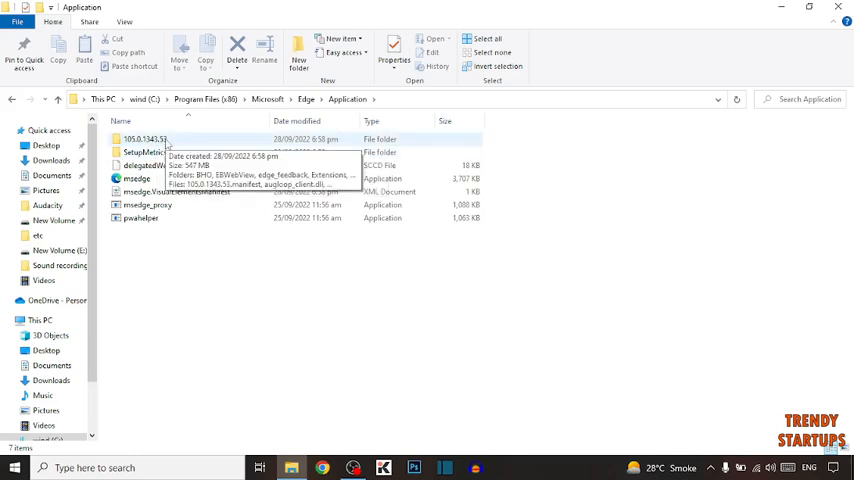
double_click(145, 139)
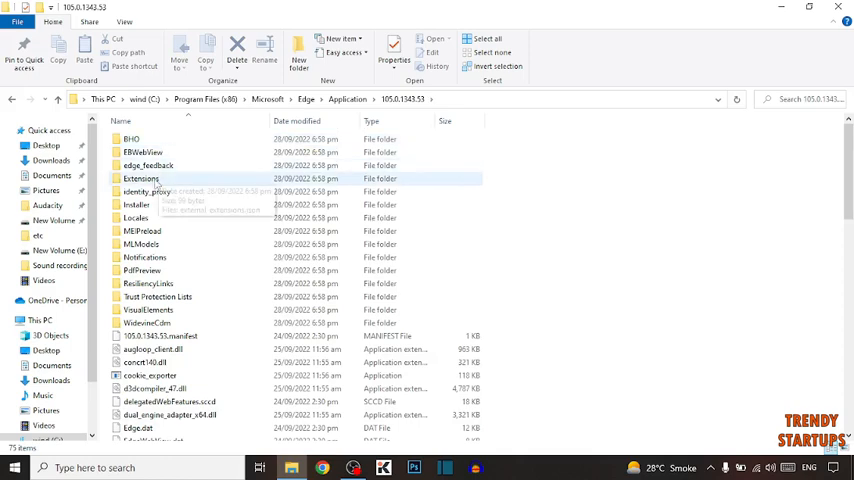
mouse_move(137, 204)
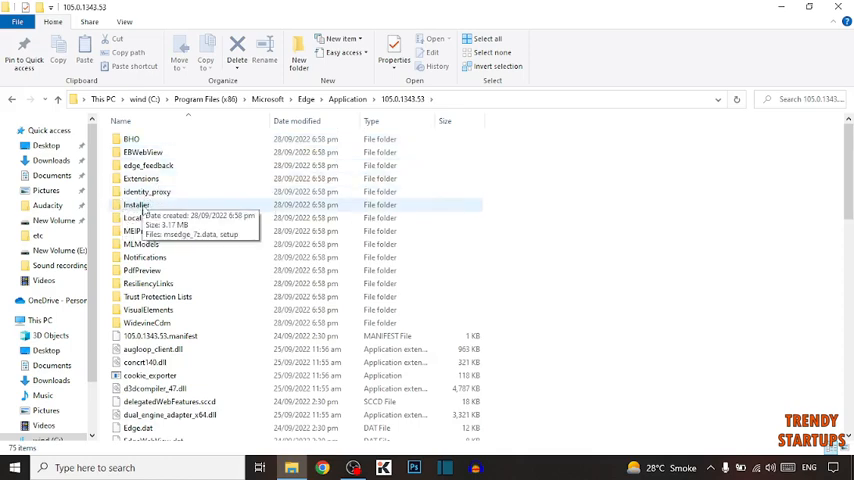
double_click(136, 205)
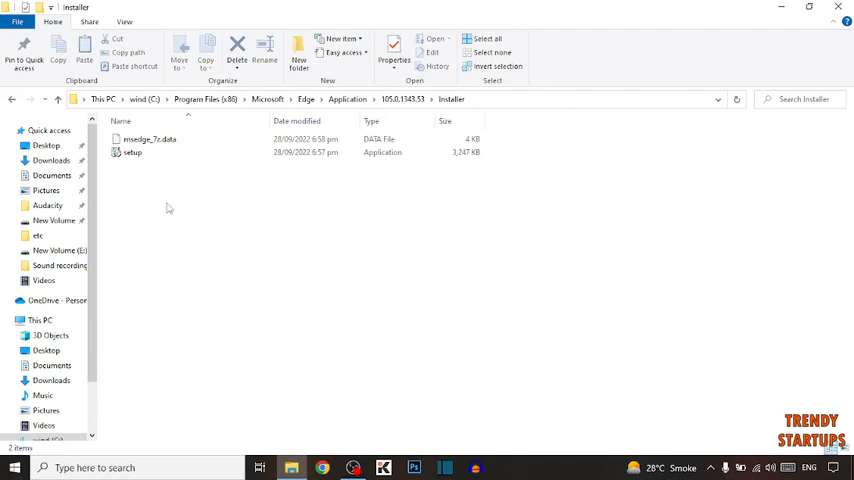
mouse_move(169, 180)
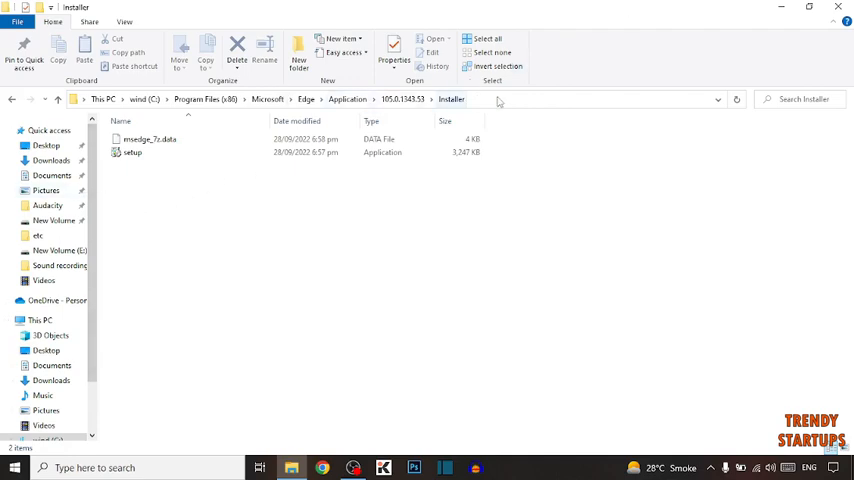
Start a Command Prompt in the Installer folder via cmd in the address bar
click(500, 99)
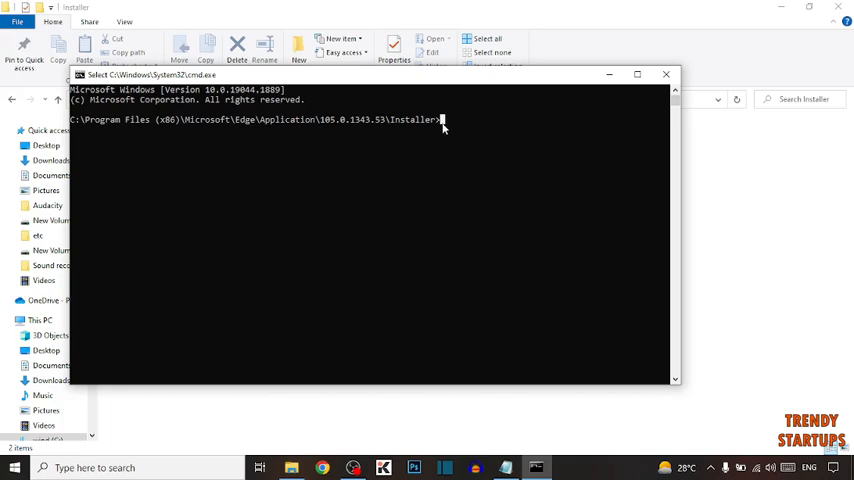
Enter setup.exe --uninstall --system-level --verbose-logging --force-uninstall at the prompt
text(setup.)
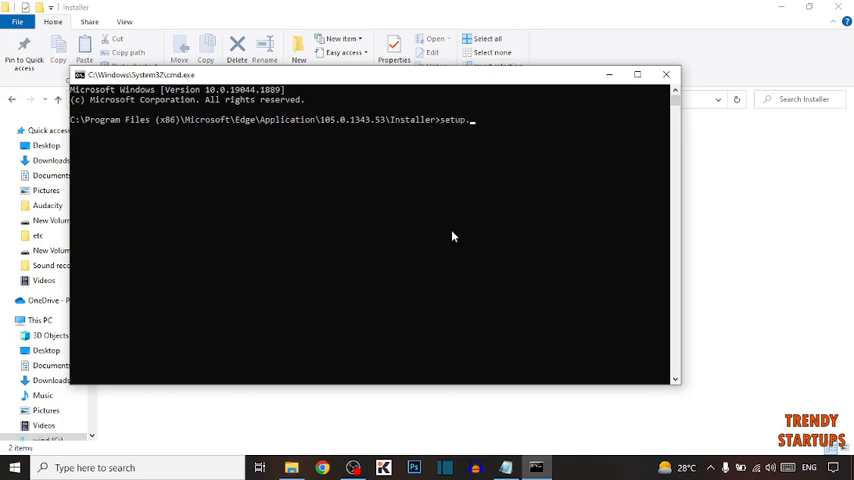
text(exe)
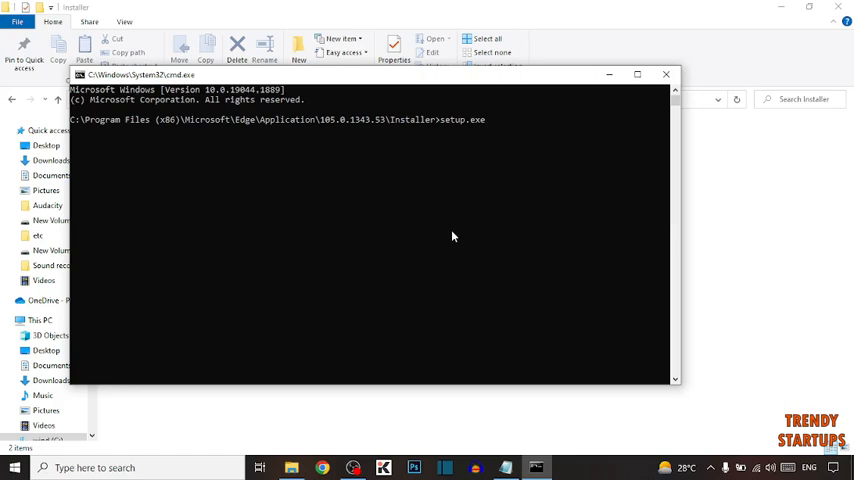
text(--uninstal)
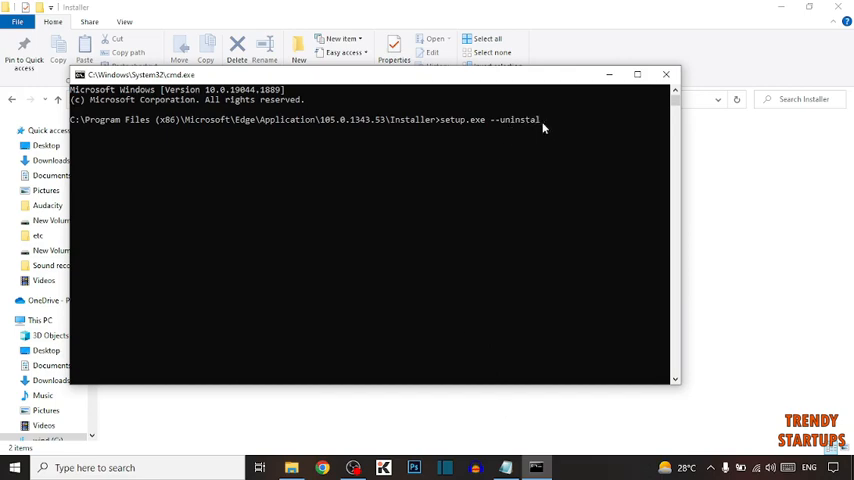
text(--)
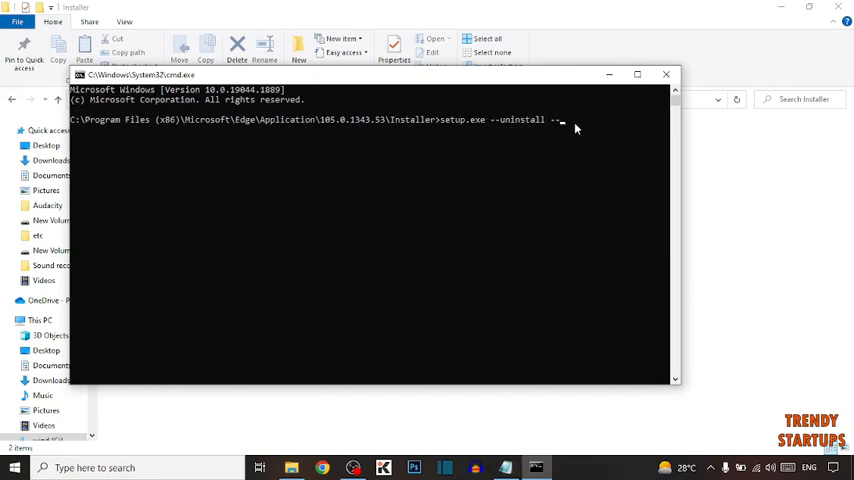
text(syste)
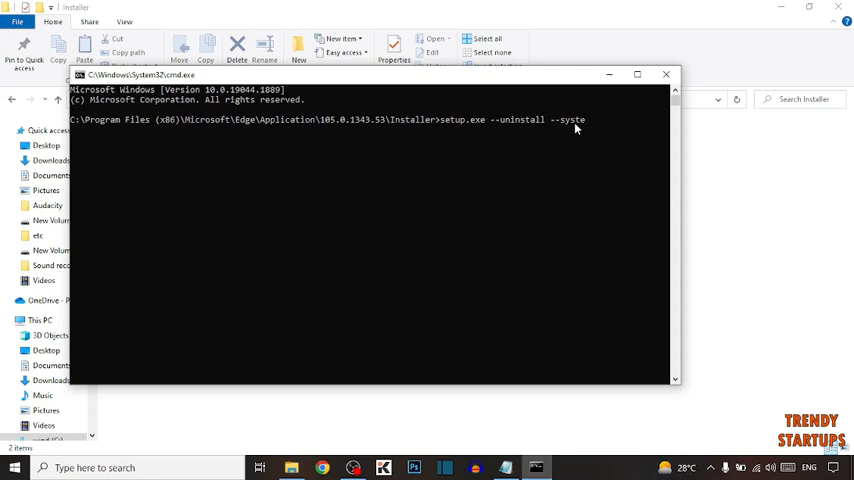
text(m-level)
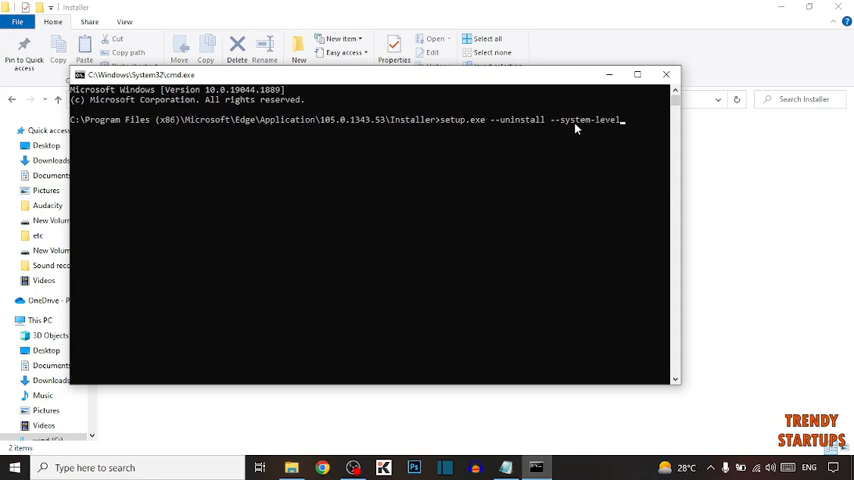
text(--verbose)
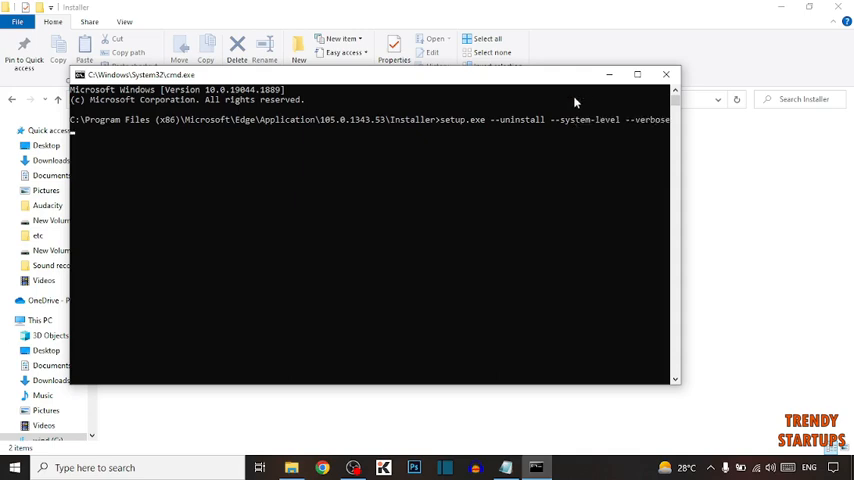
text(-loggin)
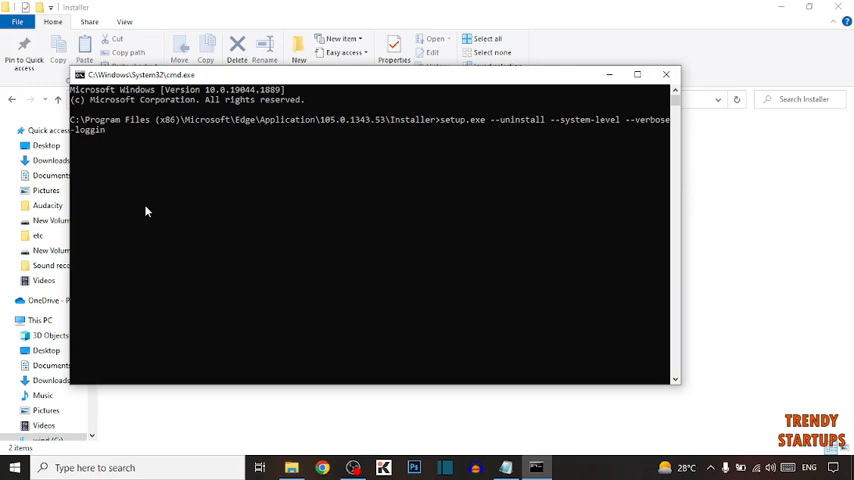
text(--fo)
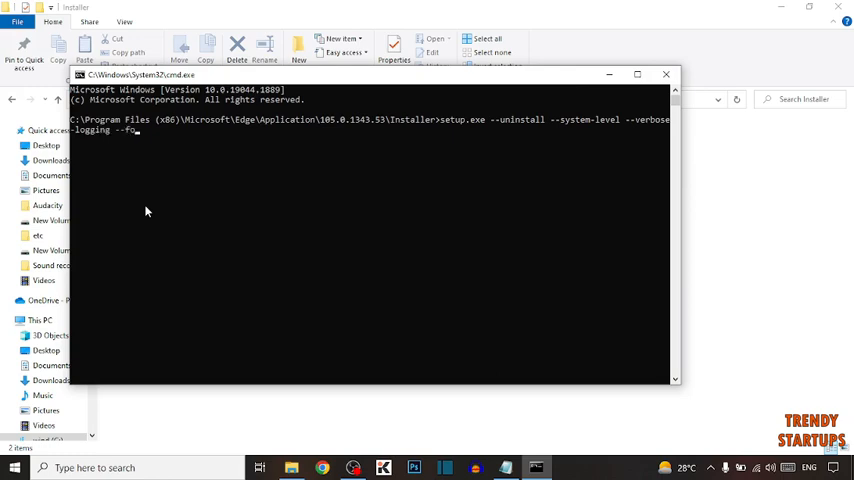
text(rce-uninstall)
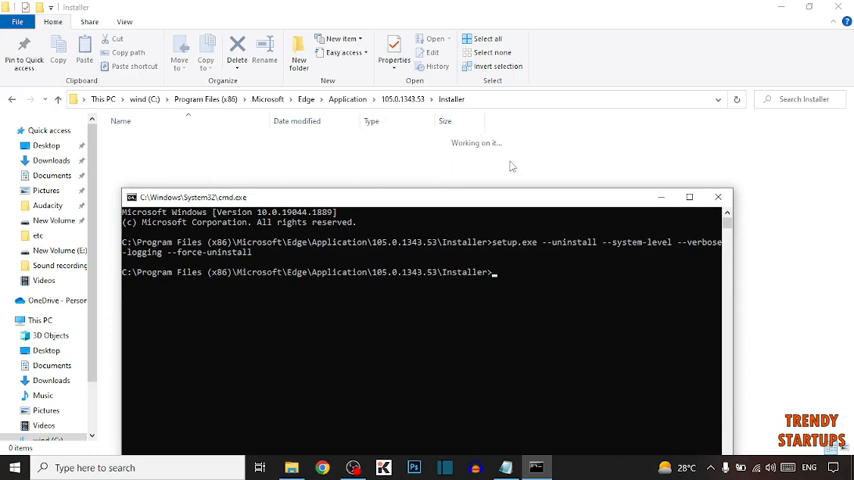
mouse_move(783, 234)
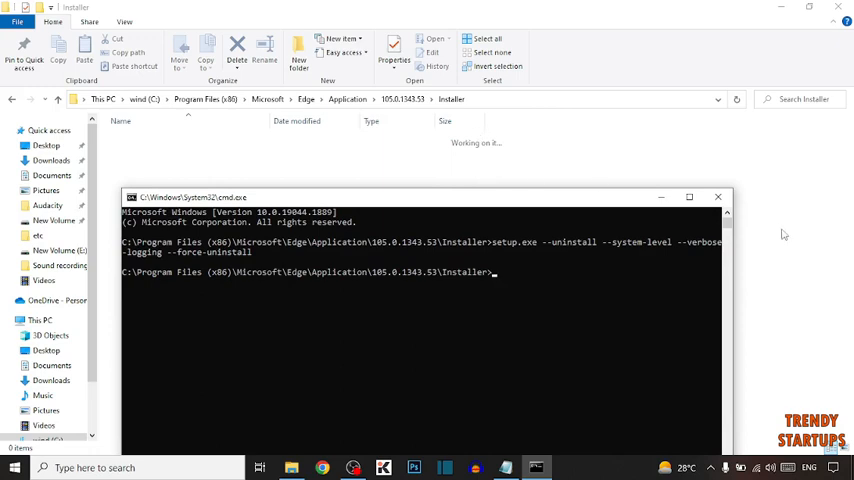